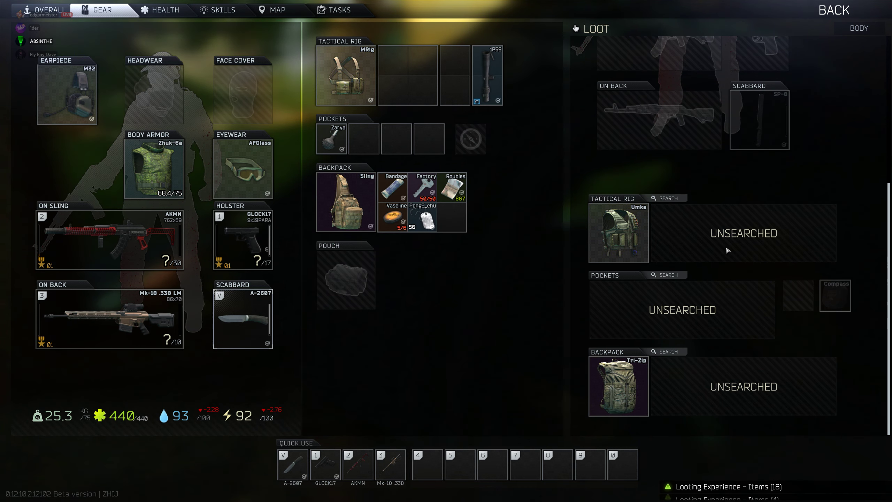
# - Search the body's Umka tactical rig to reveal its AFAK, Hemostat and ComTac2 headset
pyautogui.click(666, 198)
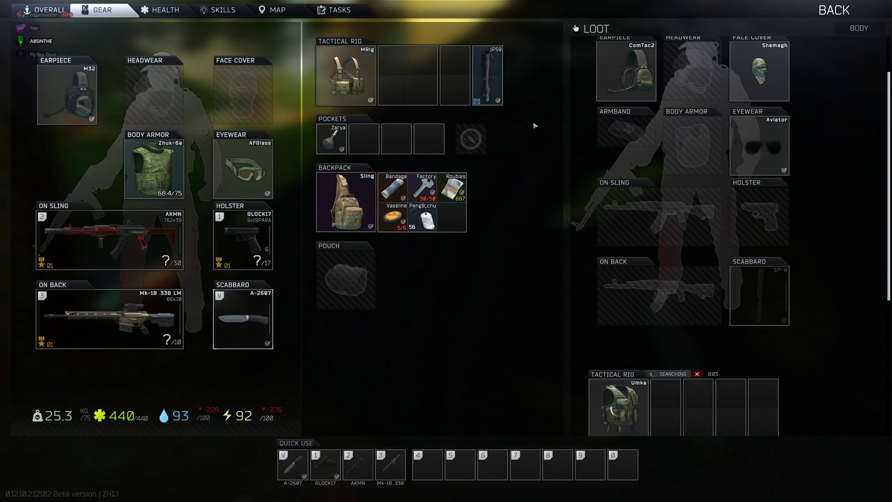
pyautogui.moveTo(688, 181)
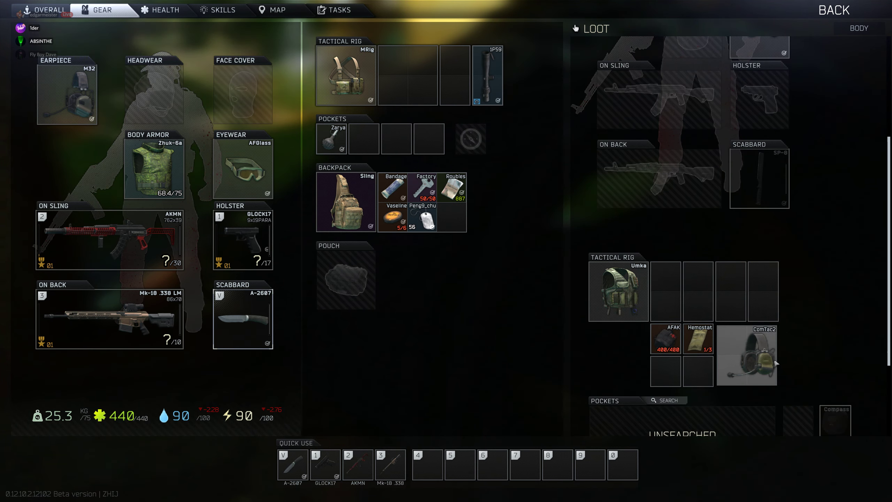
pyautogui.moveTo(767, 360)
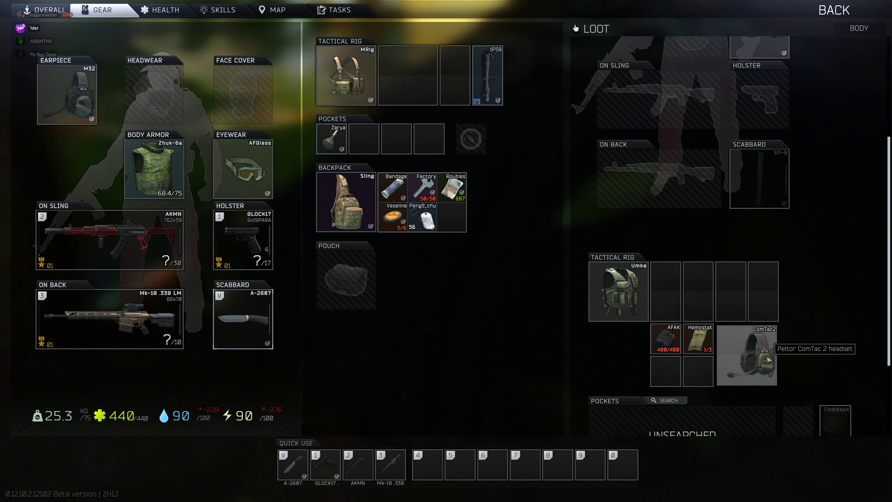